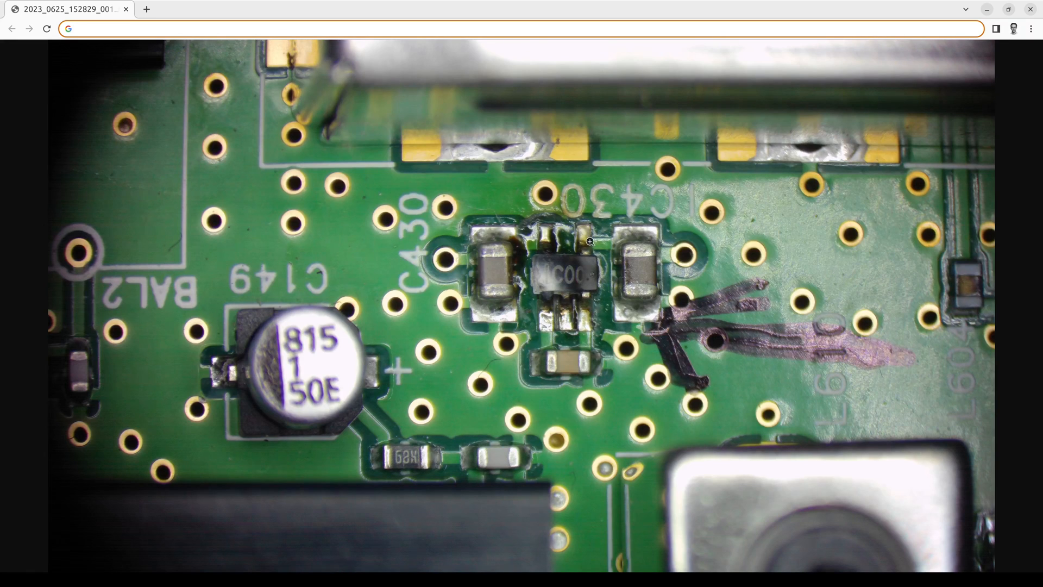
mouse_move(646, 258)
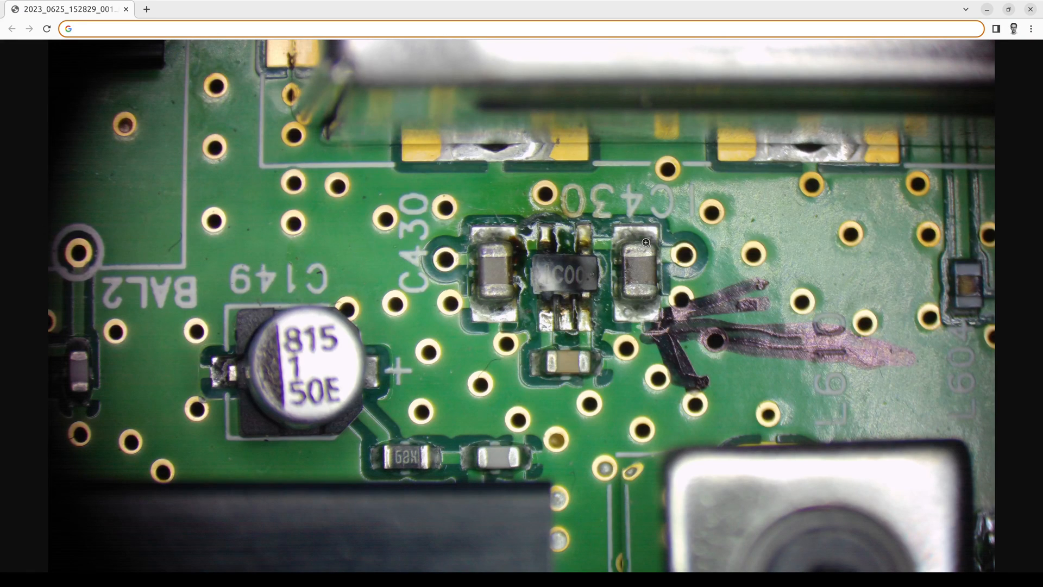
mouse_move(584, 323)
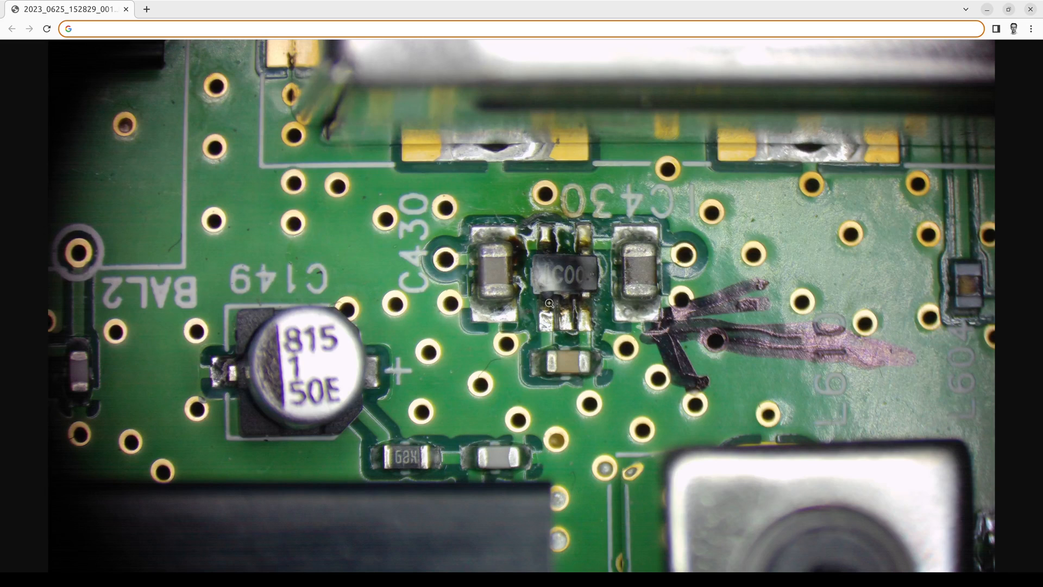
mouse_move(552, 288)
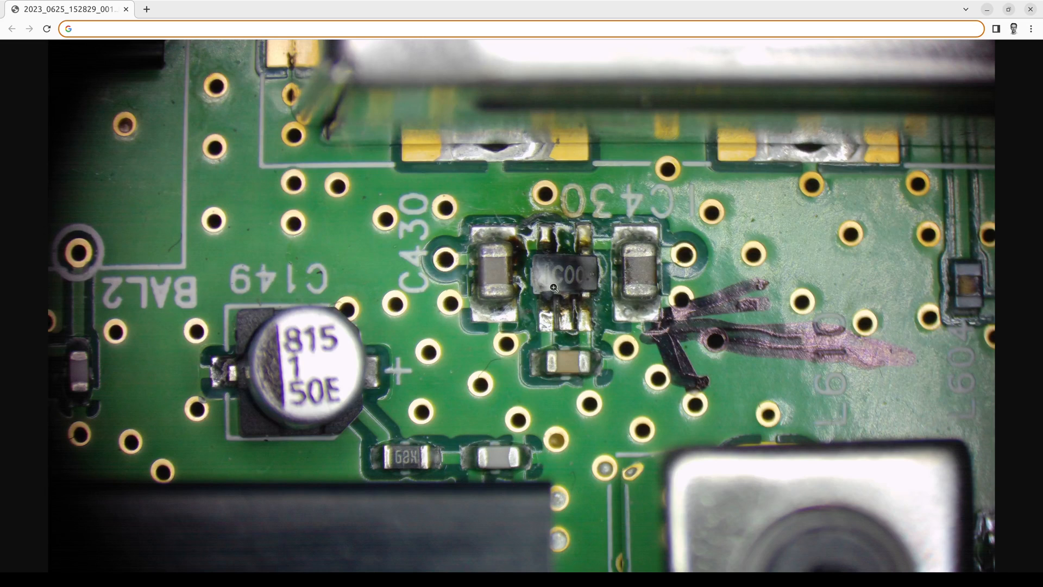
mouse_move(546, 365)
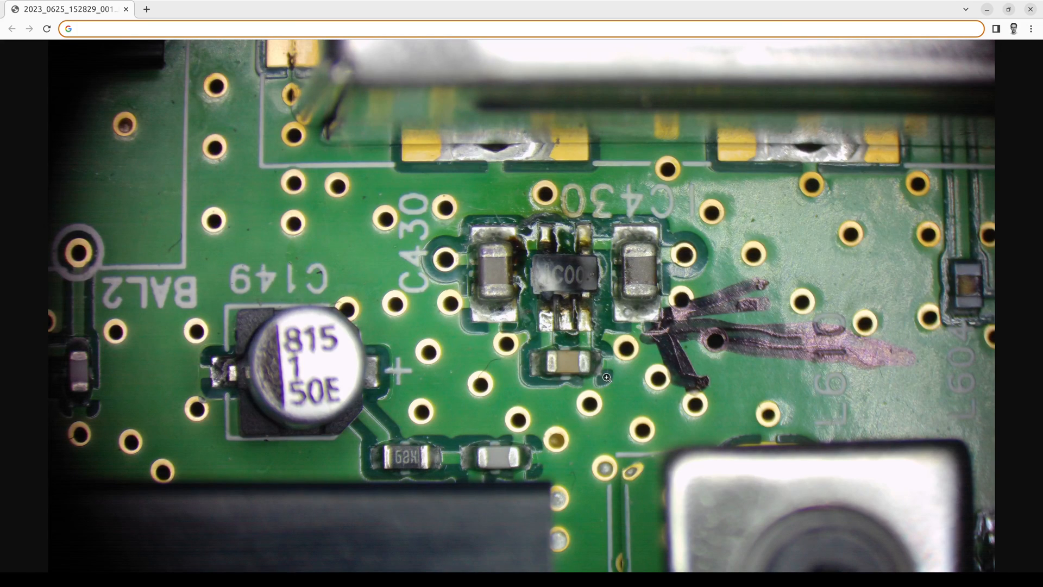
mouse_move(588, 374)
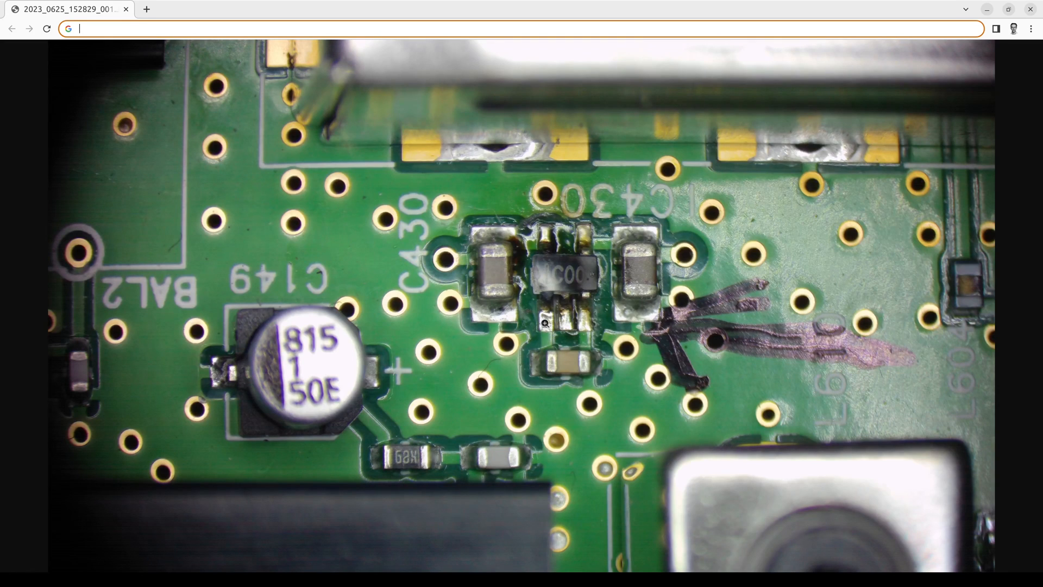
mouse_move(600, 289)
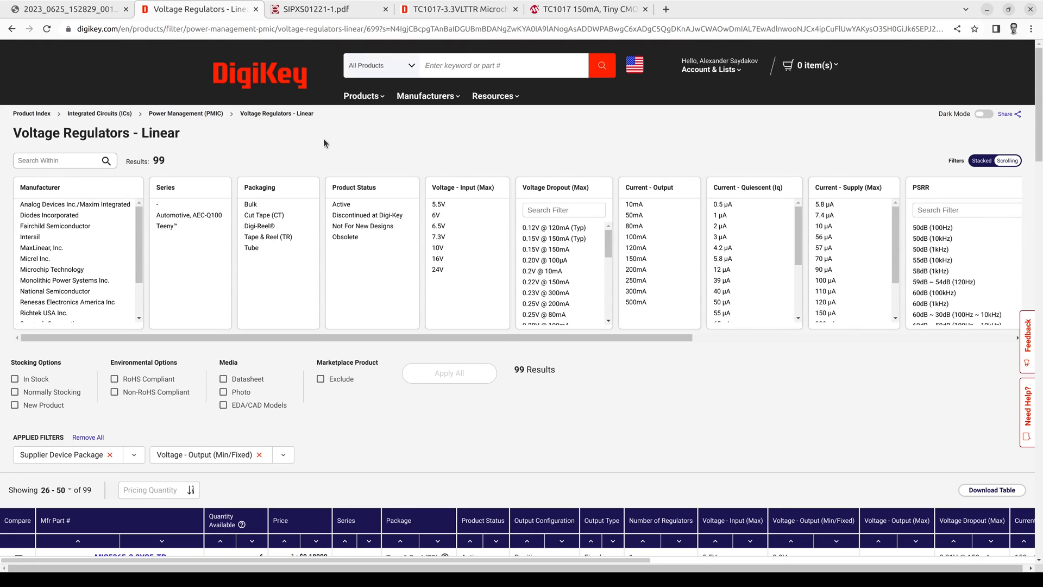
mouse_move(132, 432)
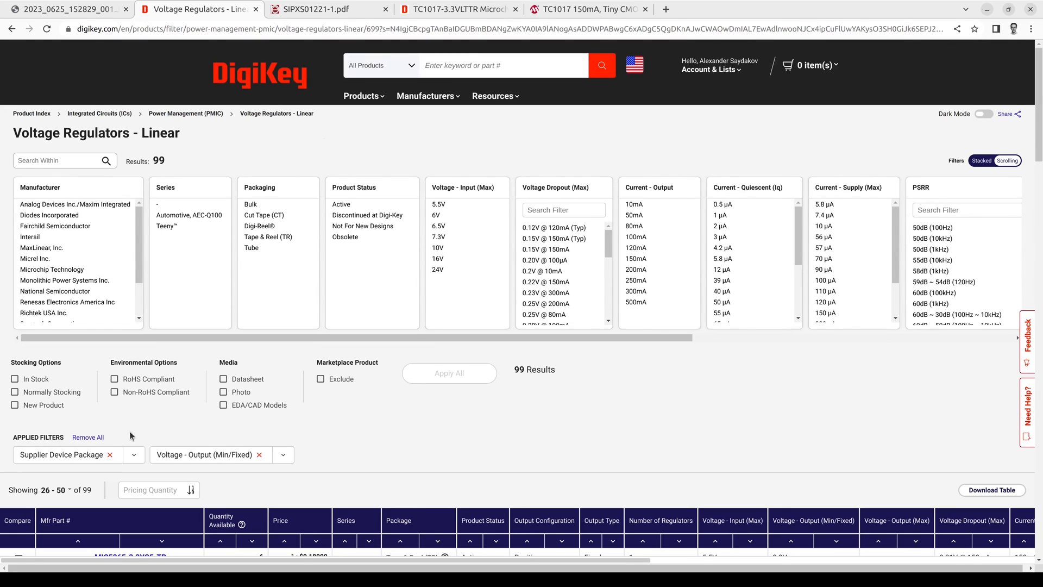
- Review the package filter and SP6213/SP6214 datasheet, then return to the TC1017-3.3VLTTR product page
left_click(134, 454)
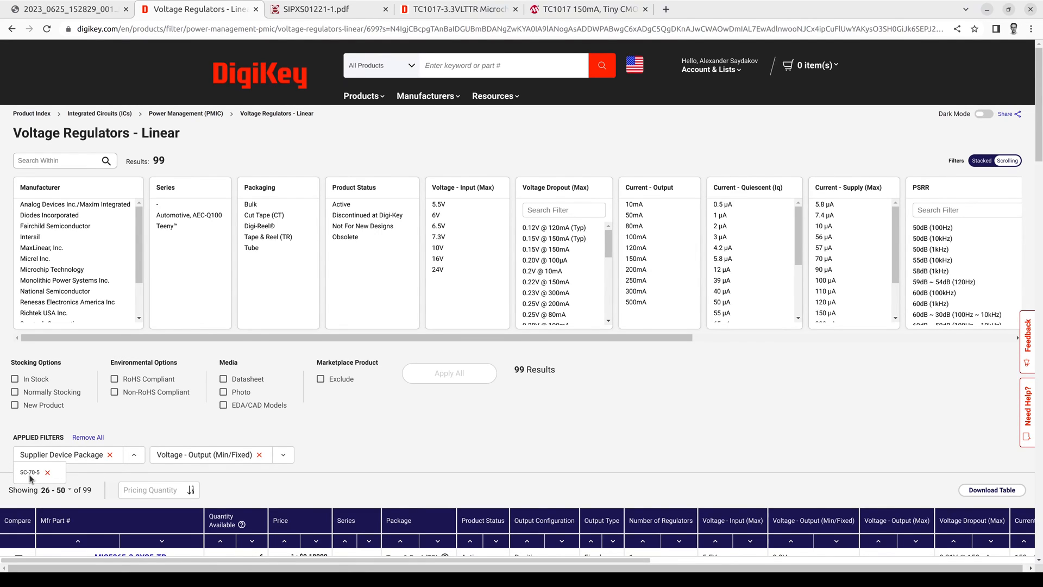
mouse_move(279, 468)
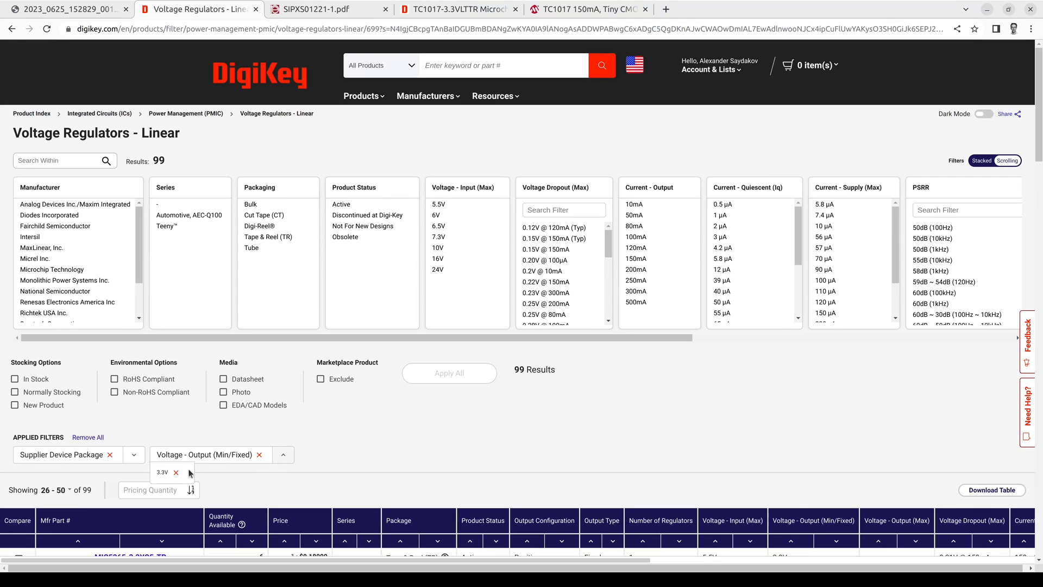
mouse_move(214, 475)
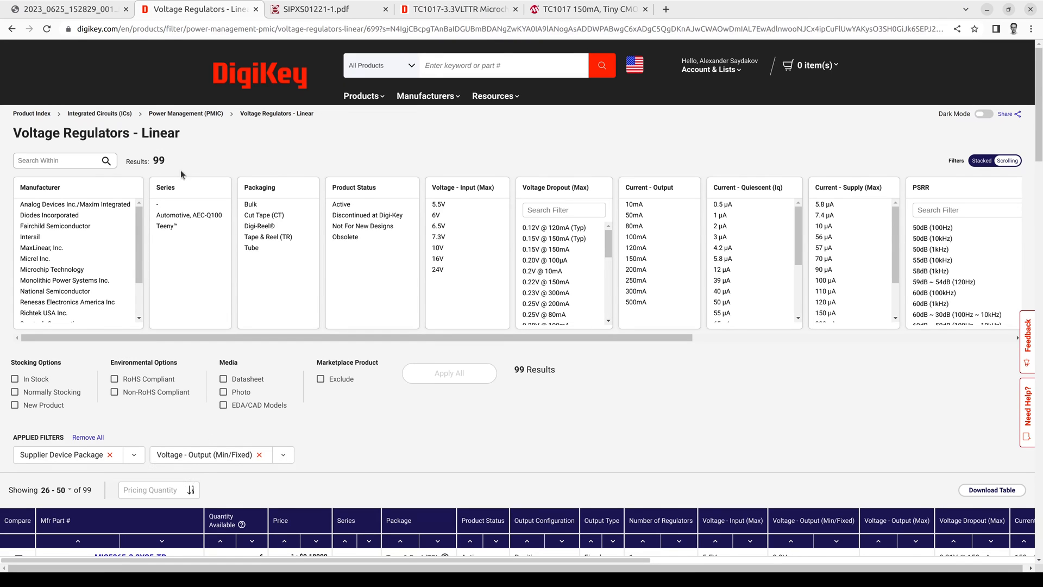
scroll("down", 3)
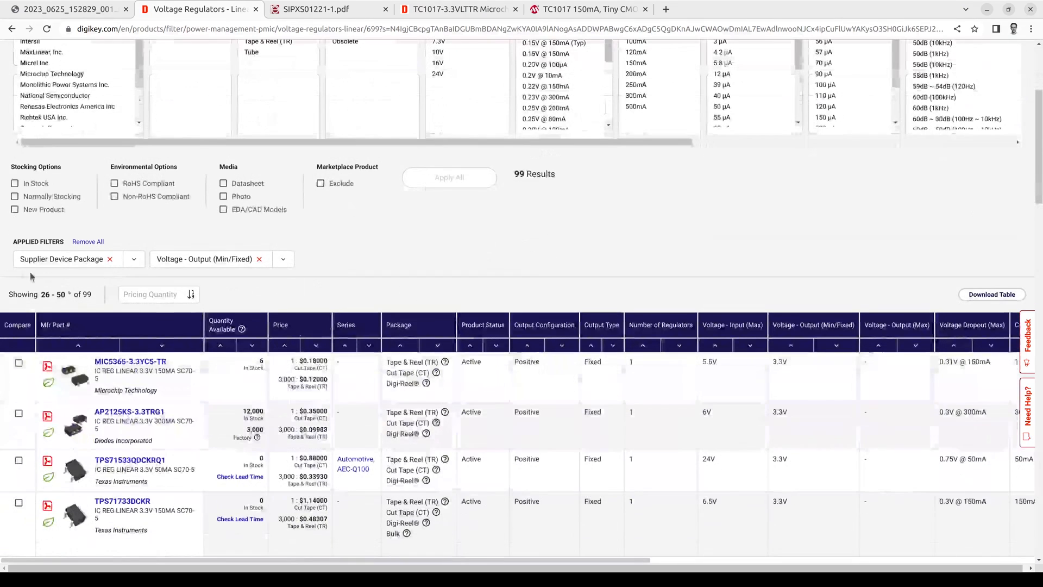
mouse_move(45, 515)
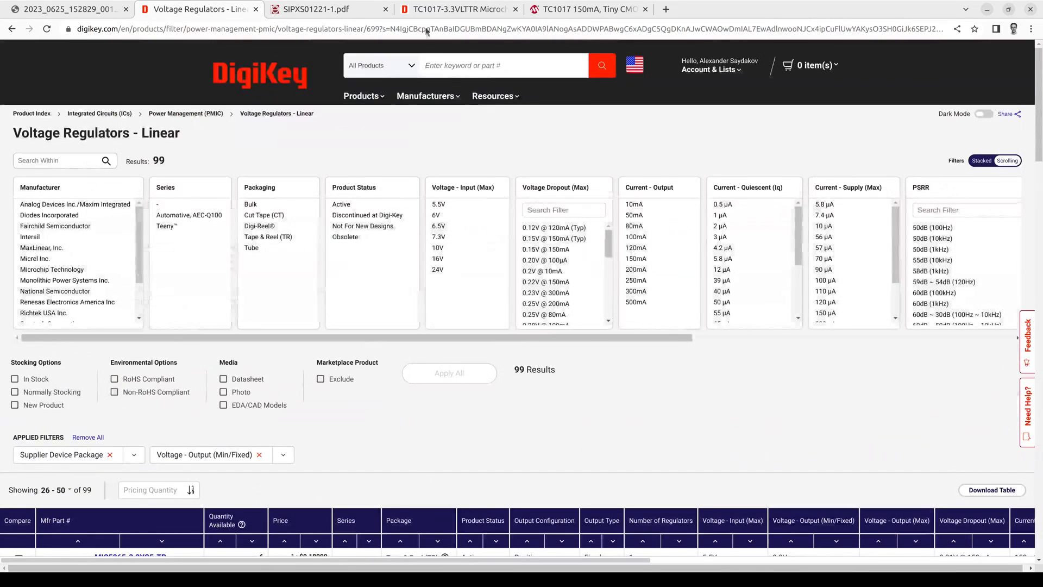
left_click(319, 9)
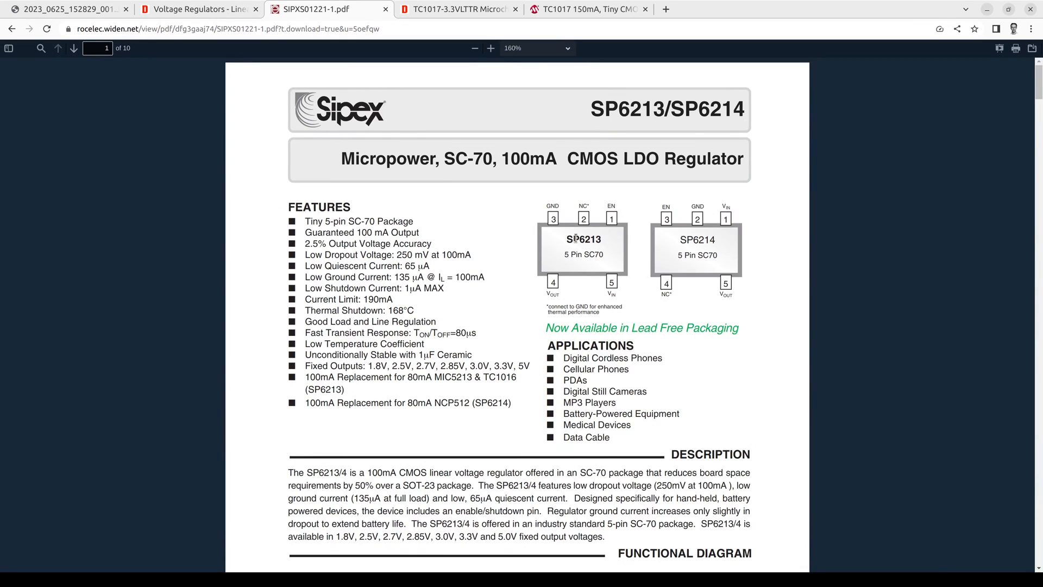
mouse_move(595, 269)
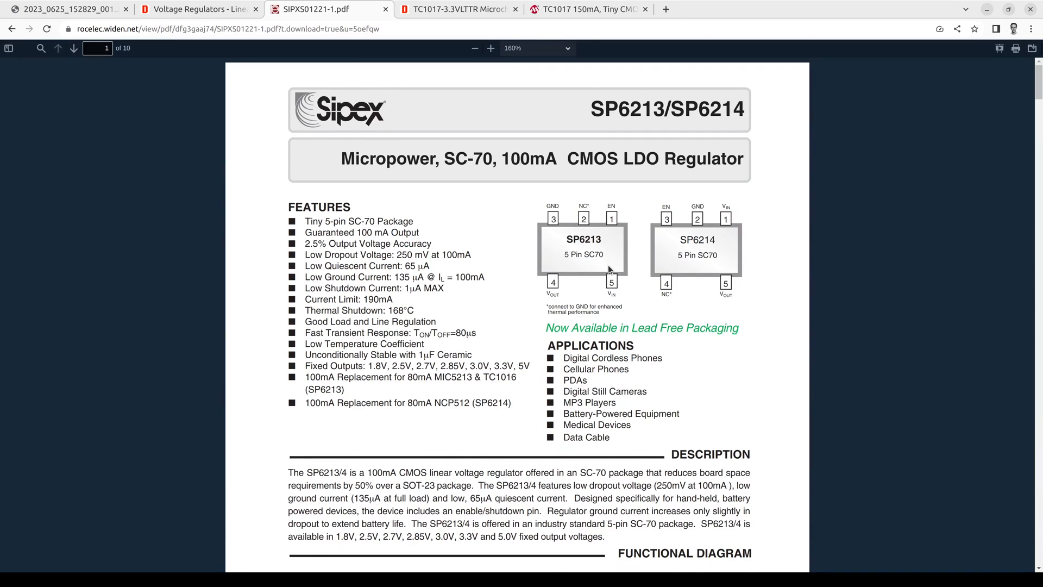
mouse_move(615, 289)
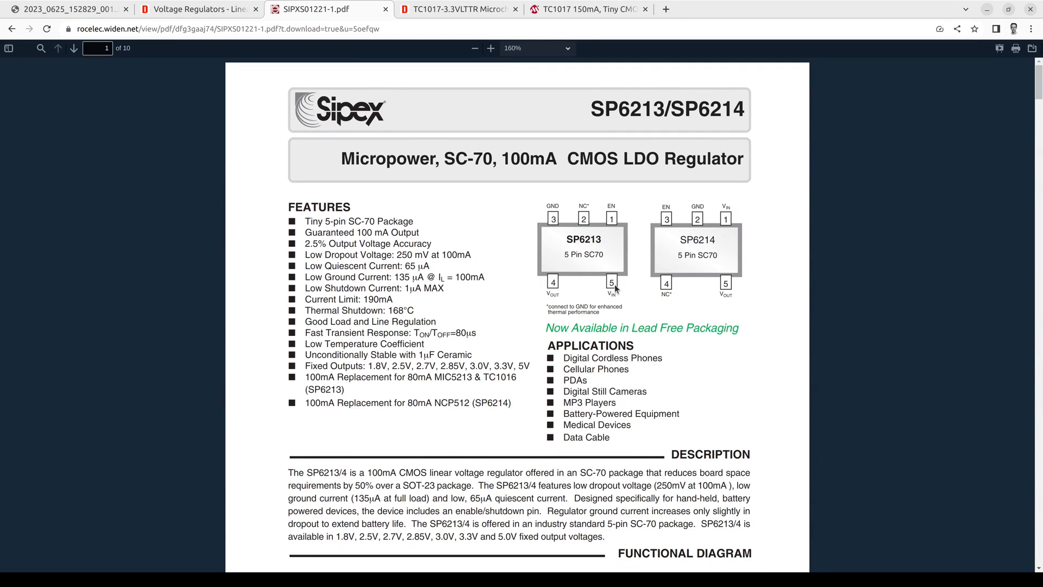
mouse_move(630, 297)
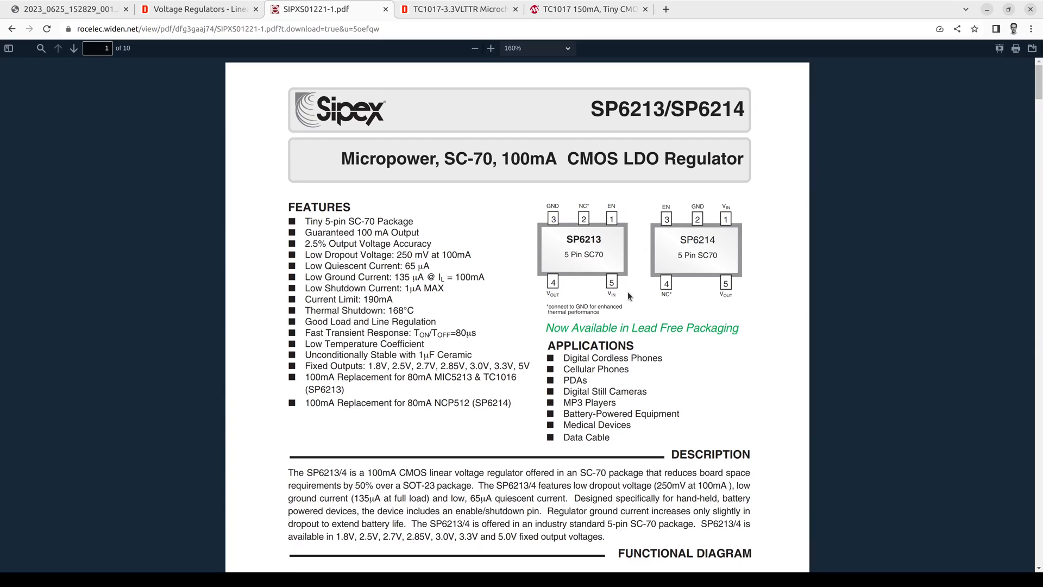
mouse_move(678, 254)
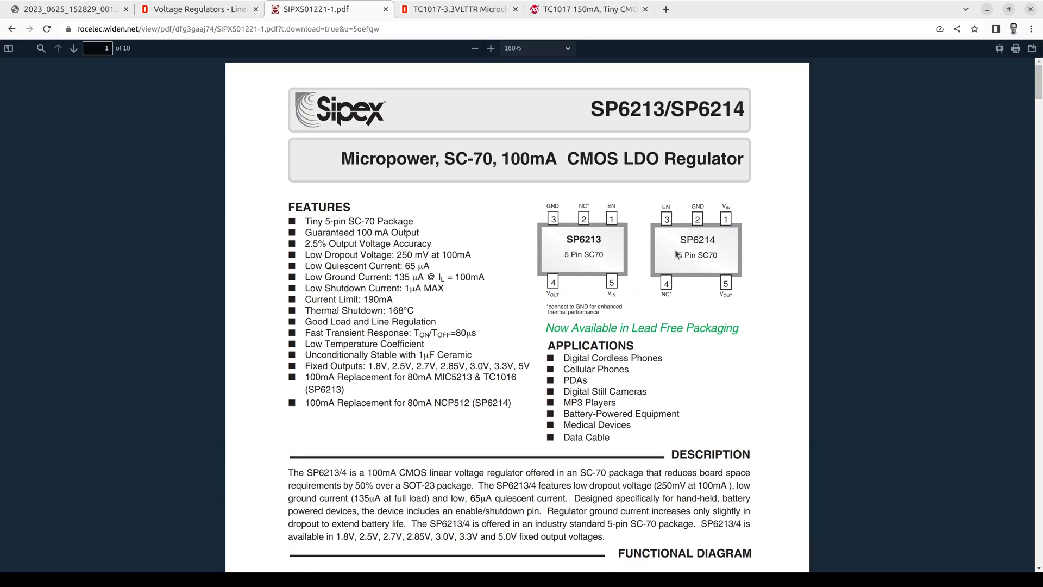
mouse_move(712, 245)
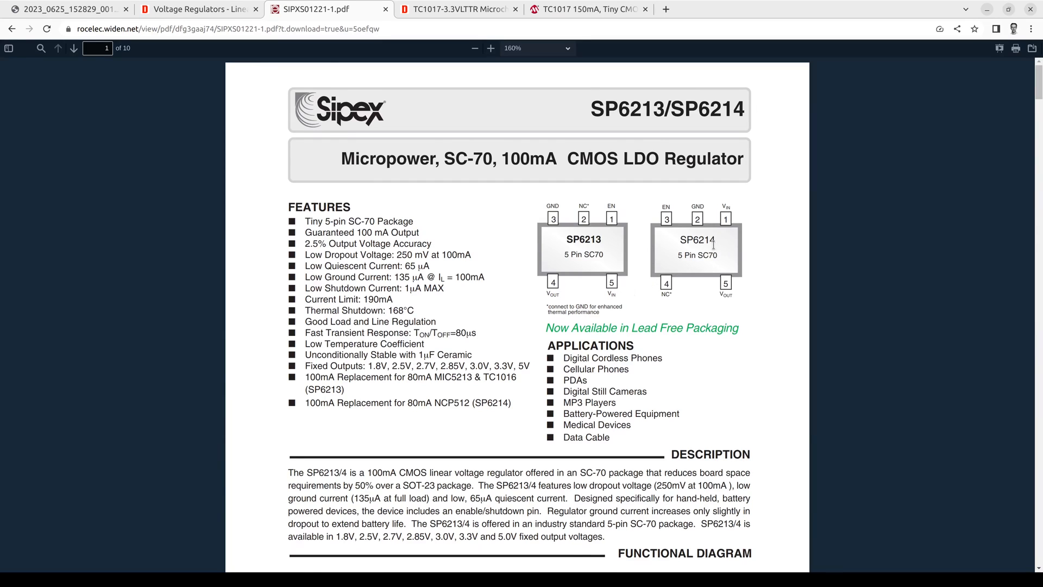
scroll("down", 3)
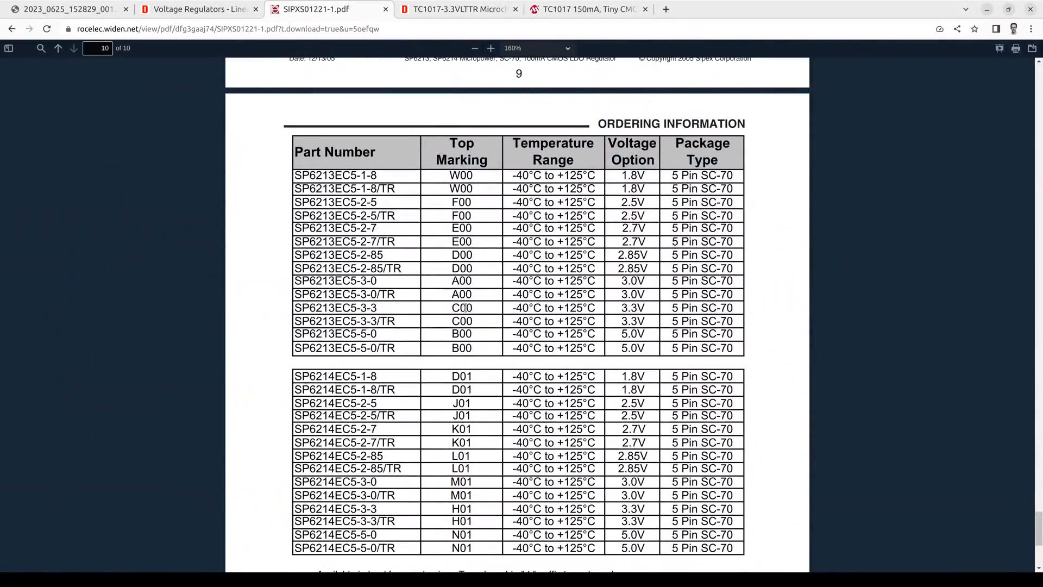
mouse_move(624, 309)
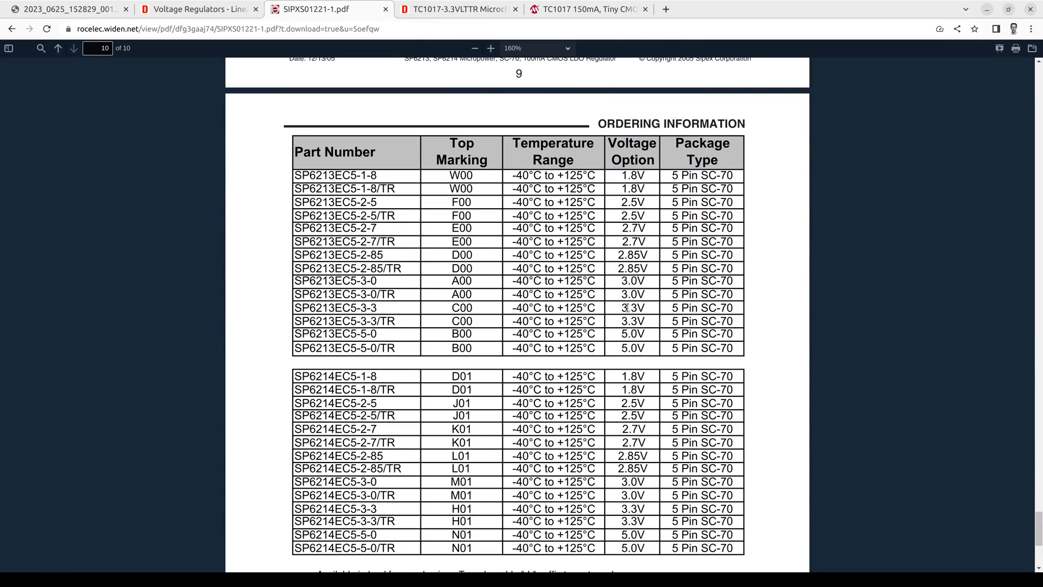
mouse_move(651, 311)
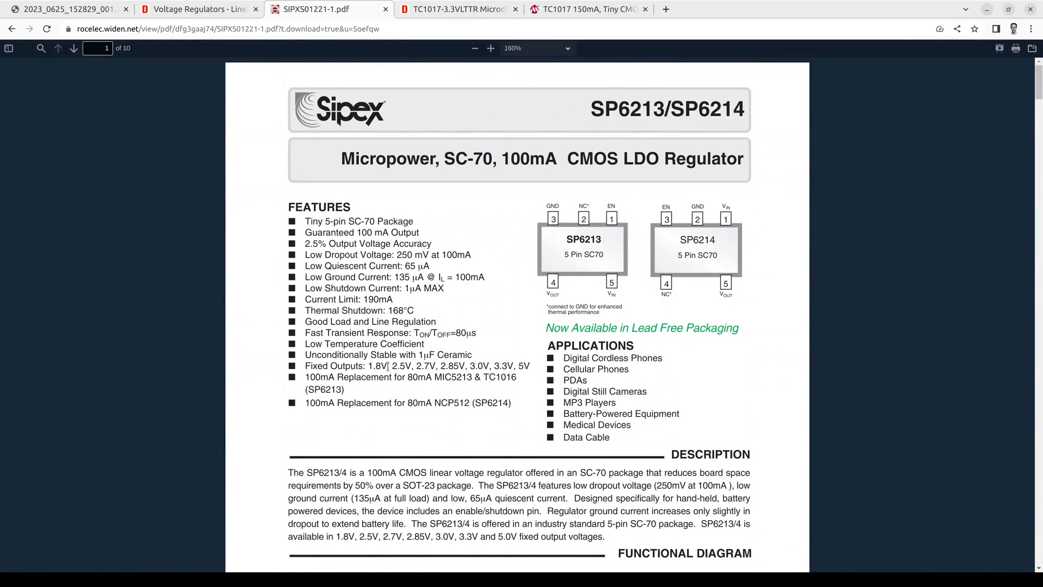
mouse_move(304, 377)
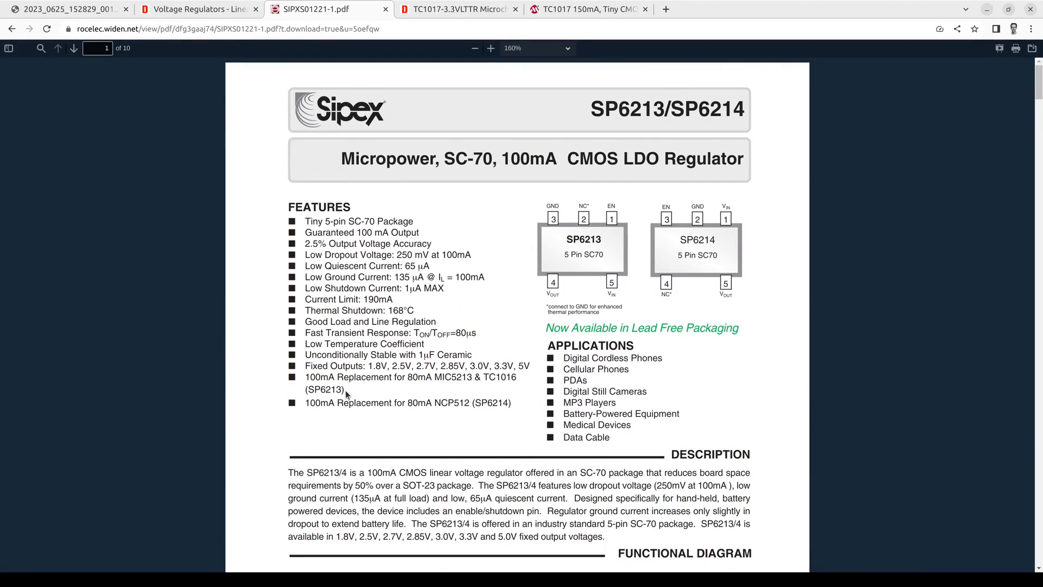
mouse_move(364, 381)
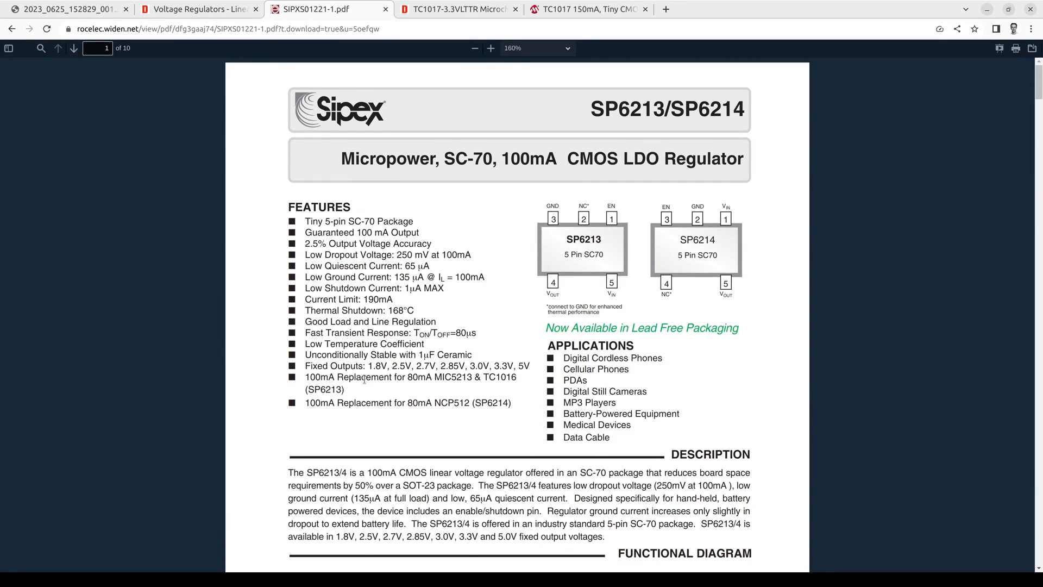
mouse_move(426, 378)
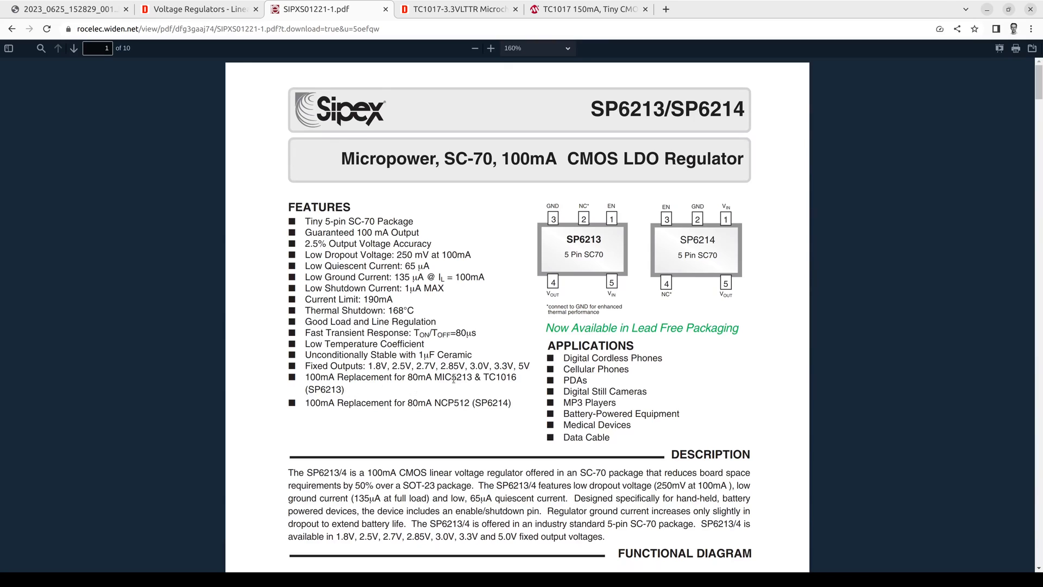
mouse_move(490, 388)
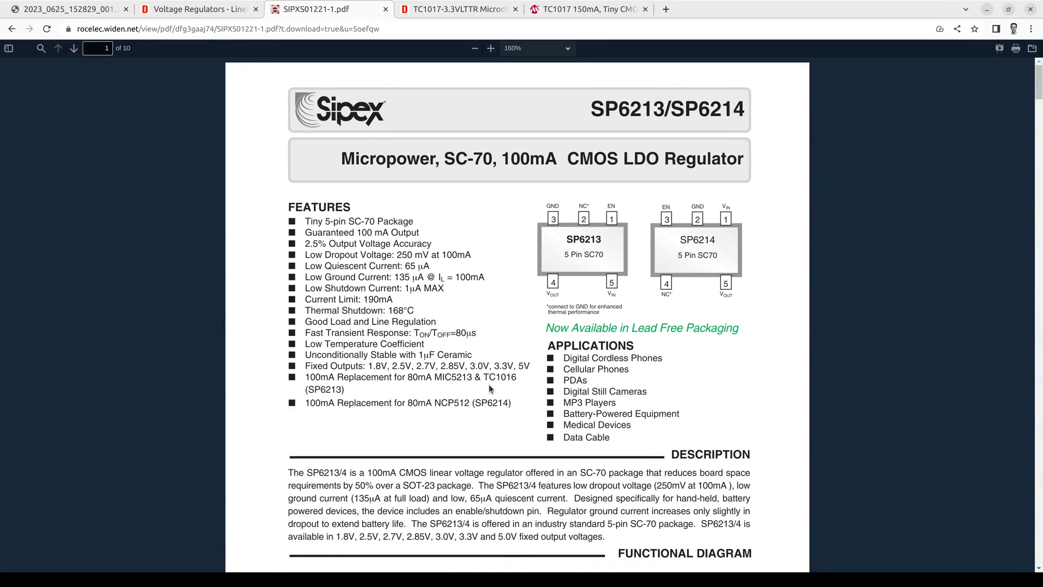
mouse_move(522, 380)
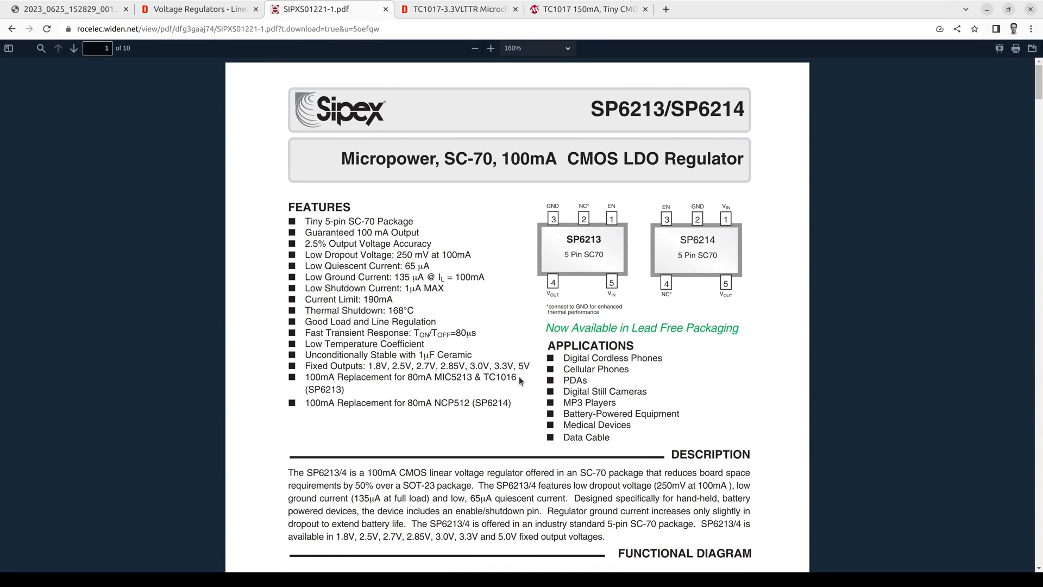
mouse_move(447, 374)
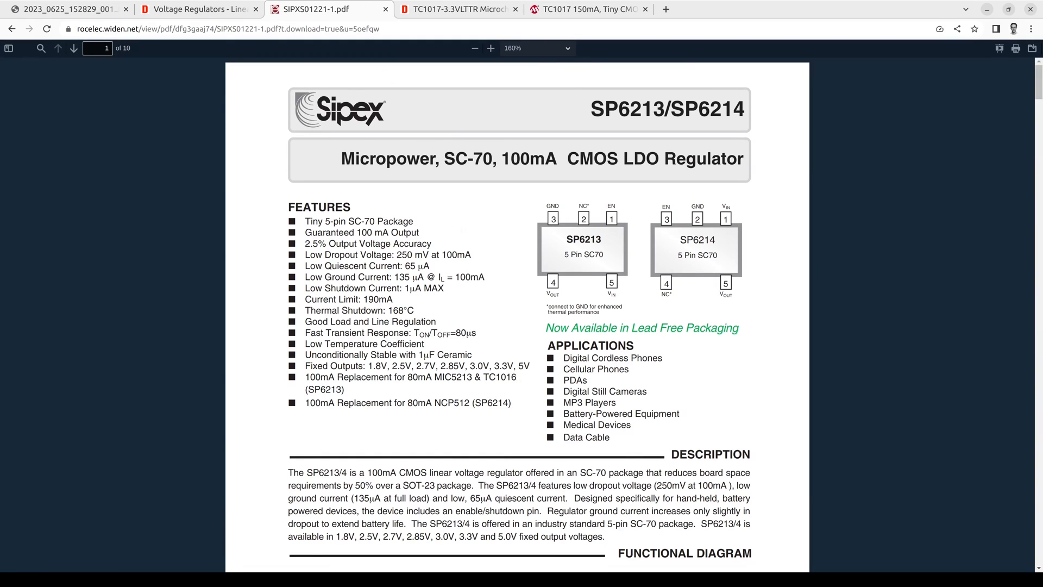
left_click(456, 9)
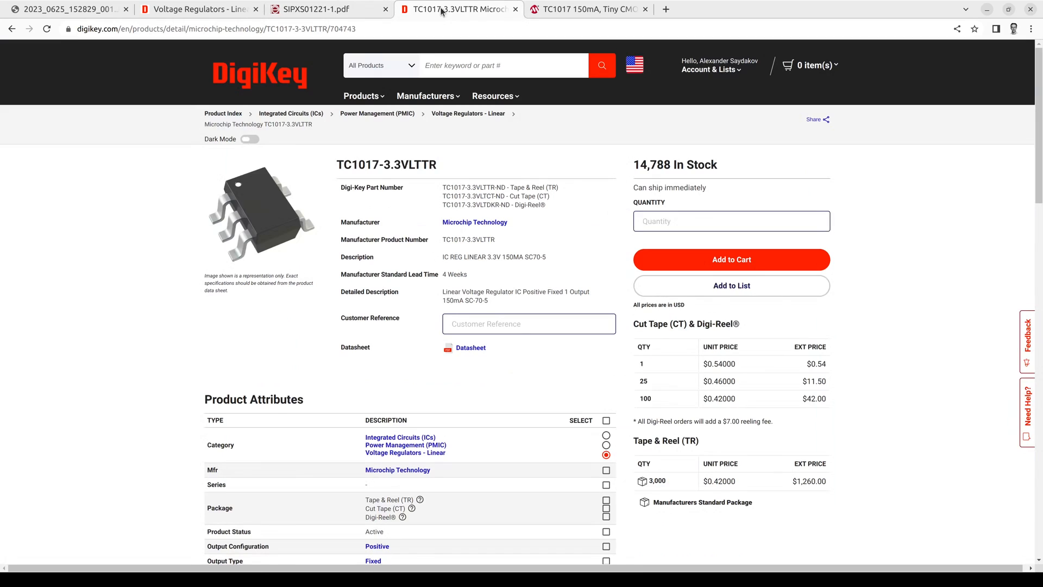
mouse_move(443, 302)
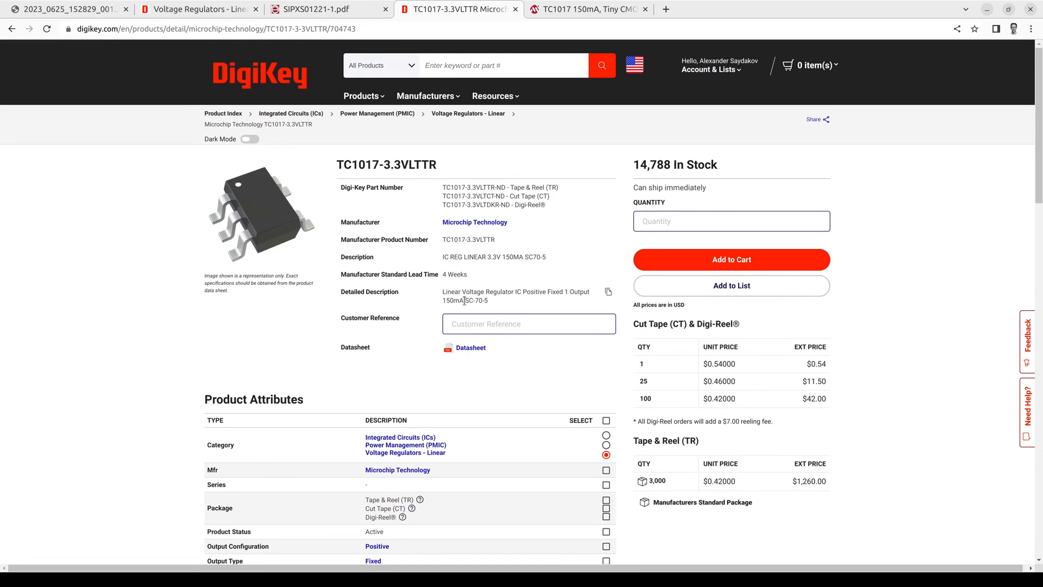
mouse_move(650, 415)
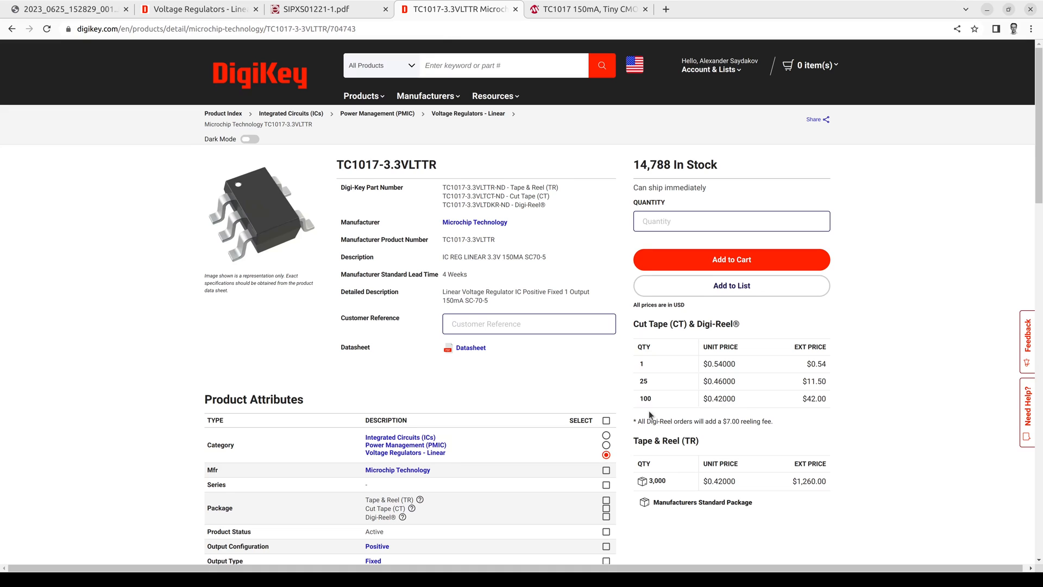
mouse_move(756, 376)
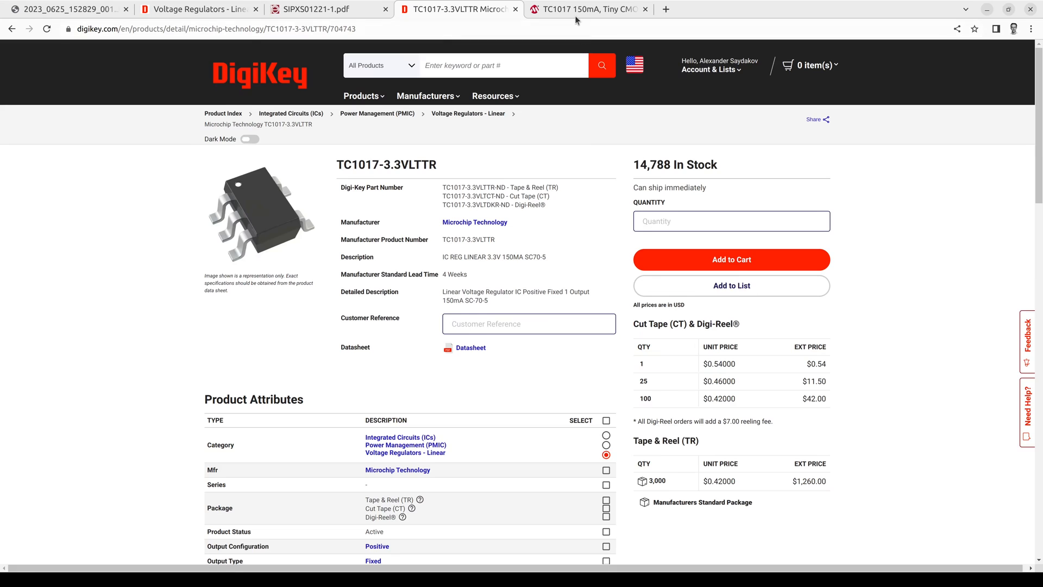
- Show the Microchip TC1017 datasheet front page with its SC-70 pinouts
left_click(588, 9)
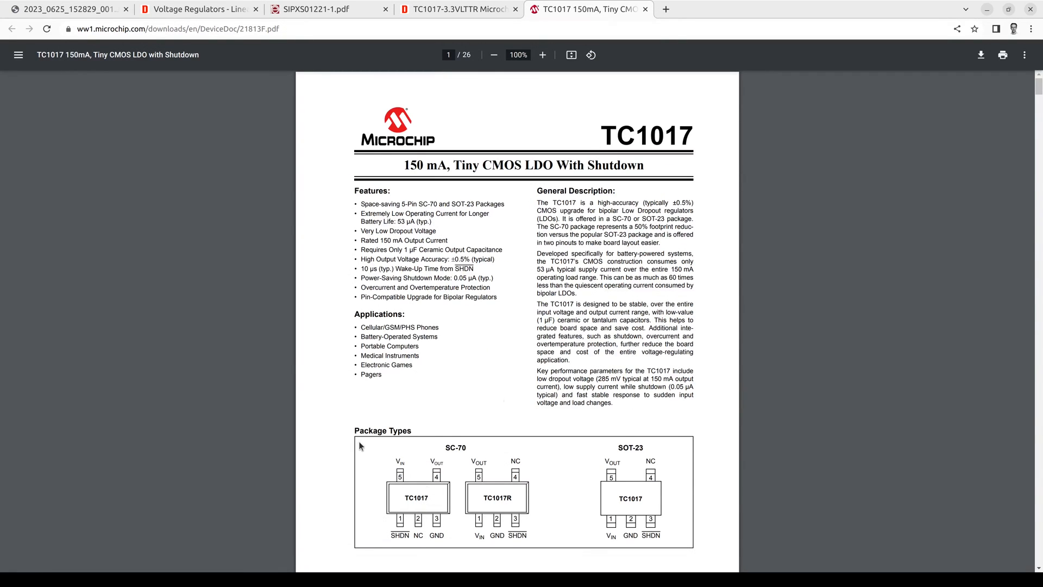
mouse_move(513, 498)
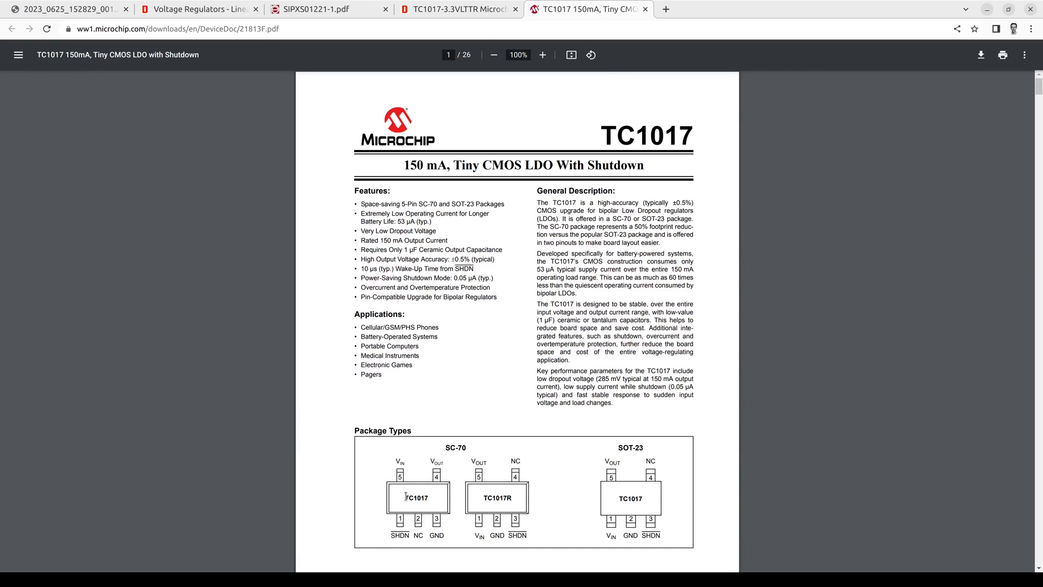
mouse_move(432, 496)
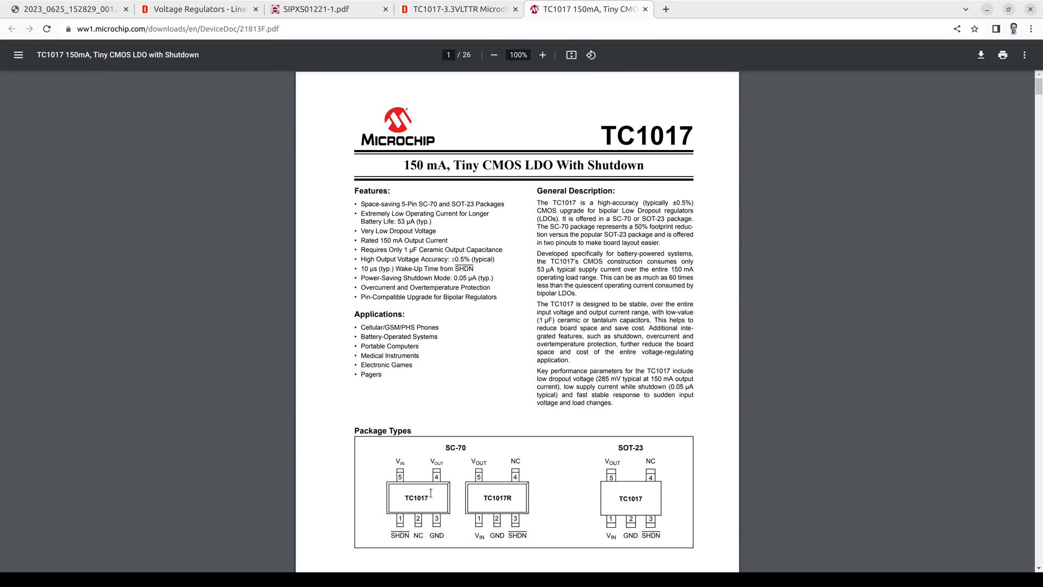